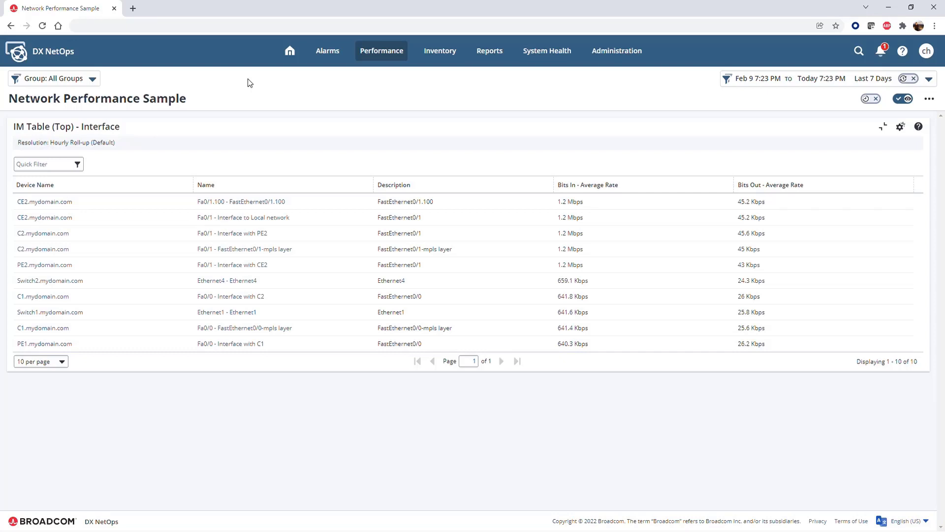
{"action": "mouse_move", "coordinate": [938, 104]}
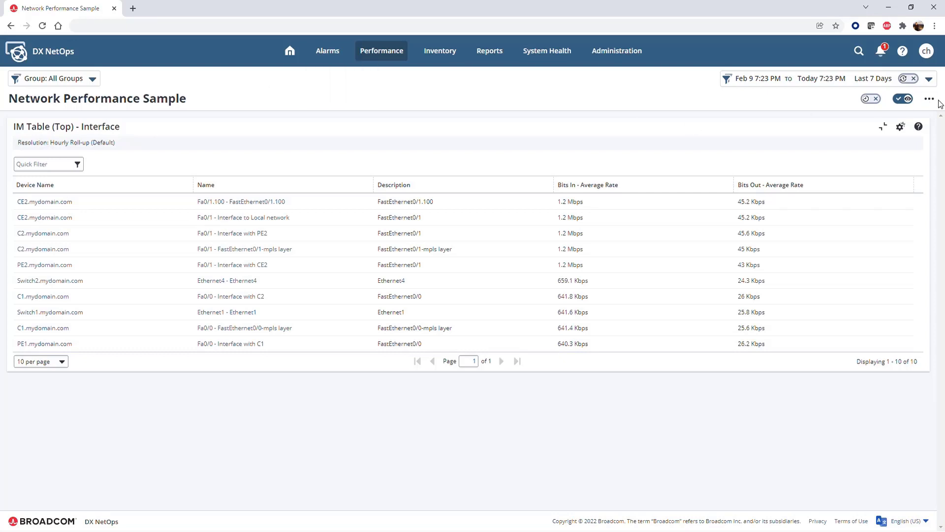
- Show the three-dot actions menu for the Network Performance Sample dashboard
{"action": "left_click", "coordinate": [929, 98]}
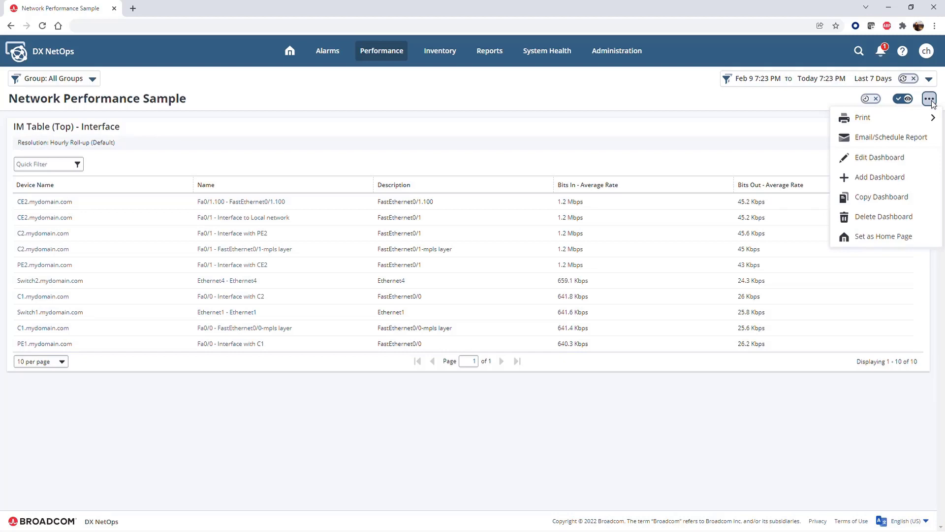
- Edit the dashboard, remove IM Table (Top), and go into the IM Device MultiView (Top) settings
{"action": "left_click", "coordinate": [878, 157]}
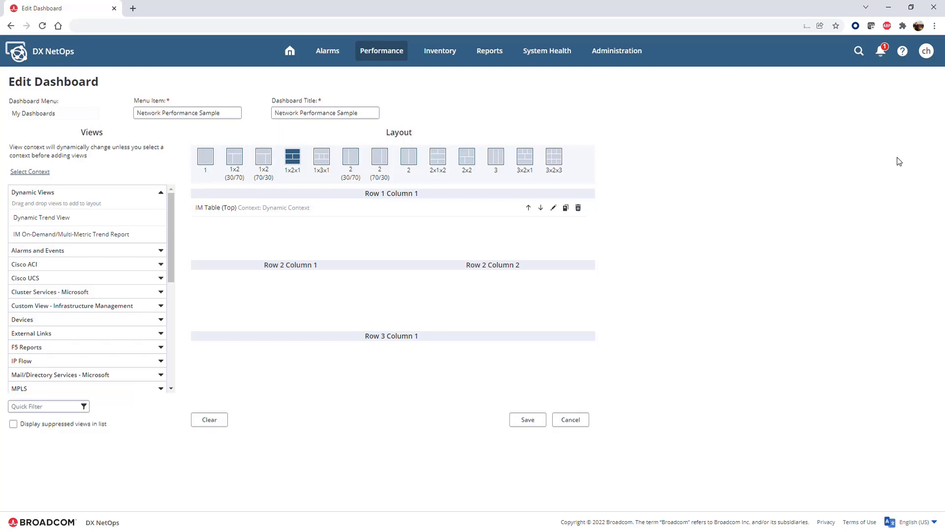
{"action": "mouse_move", "coordinate": [129, 306]}
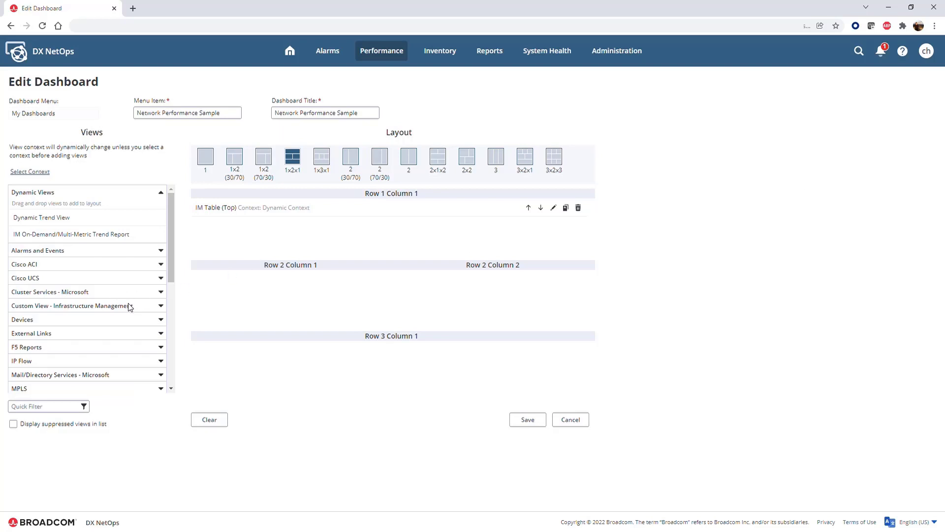
{"action": "mouse_move", "coordinate": [164, 309]}
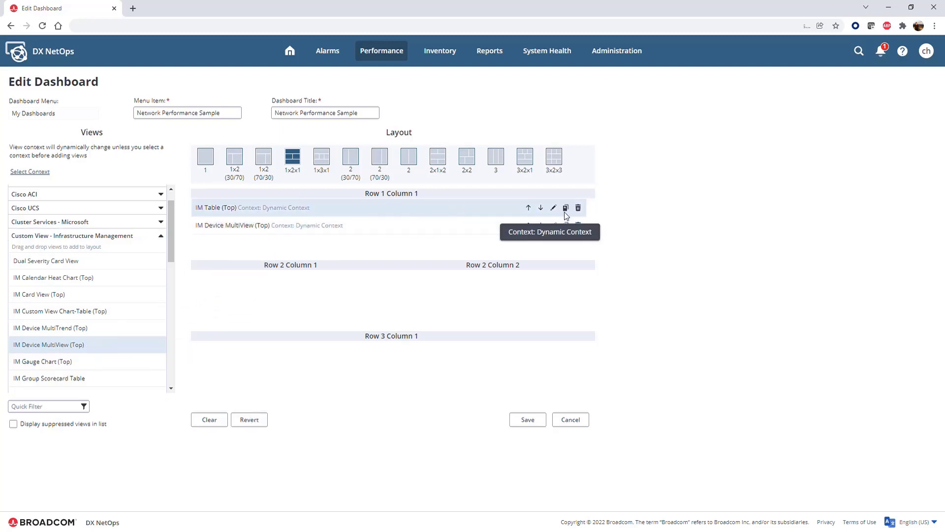
{"action": "left_click", "coordinate": [577, 207]}
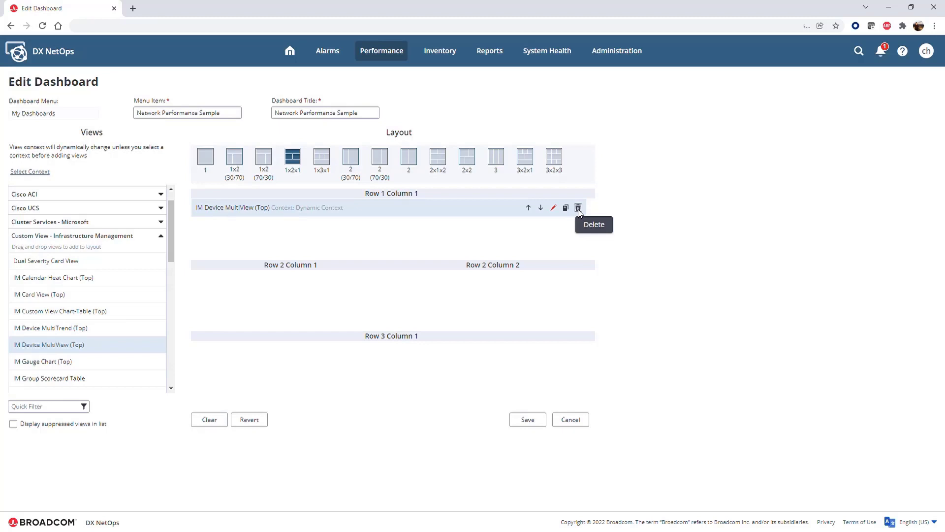
{"action": "left_click", "coordinate": [554, 208]}
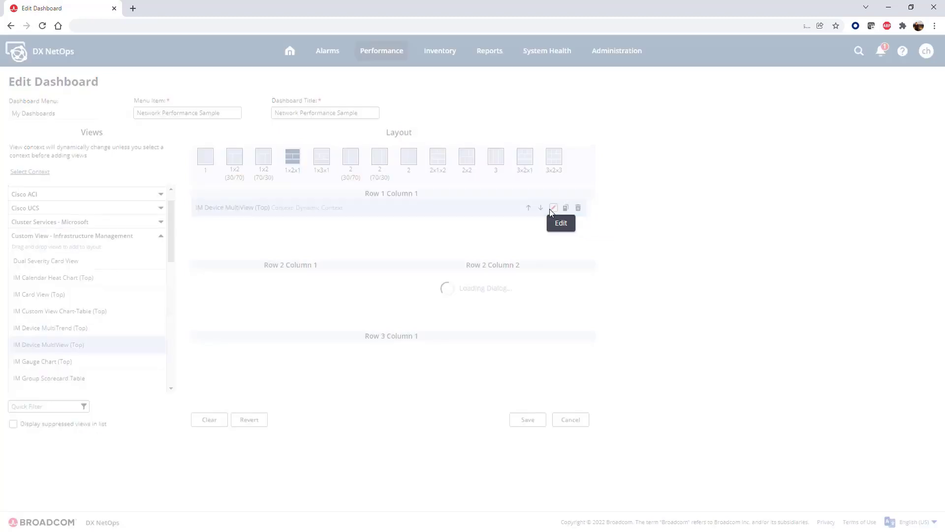
- Choose Interface from the Metric Family list
{"action": "left_click", "coordinate": [552, 207]}
{"action": "type", "text": "int"}
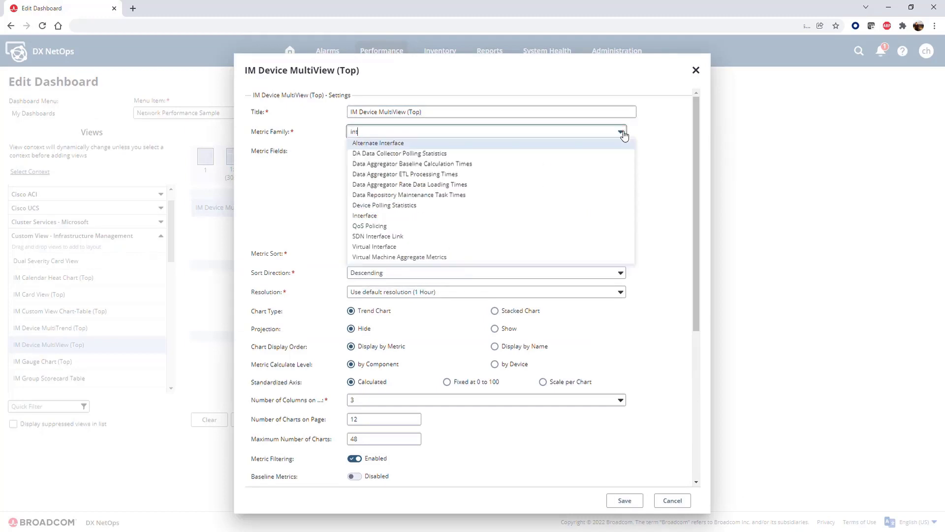
{"action": "left_click", "coordinate": [364, 215]}
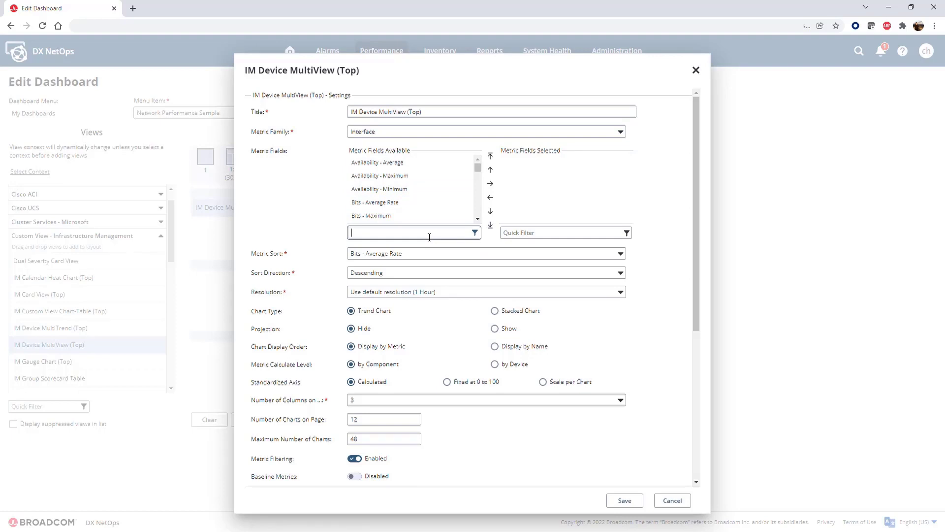
- Add Utilization Out - Average and Availability - Average to the selected metric fields, filtering by 'utiliz' and 'avail'
{"action": "type", "text": "utilization"}
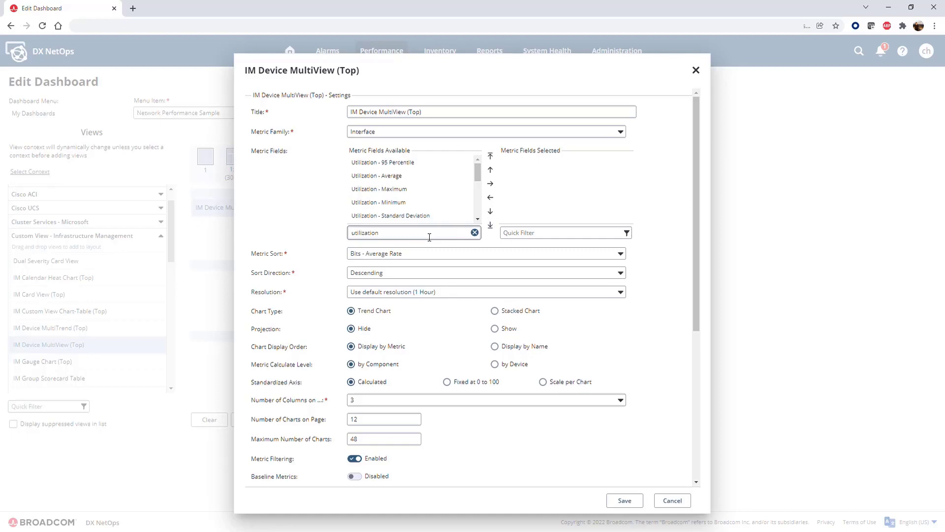
{"action": "scroll", "scroll_direction": "down", "scroll_amount": 3}
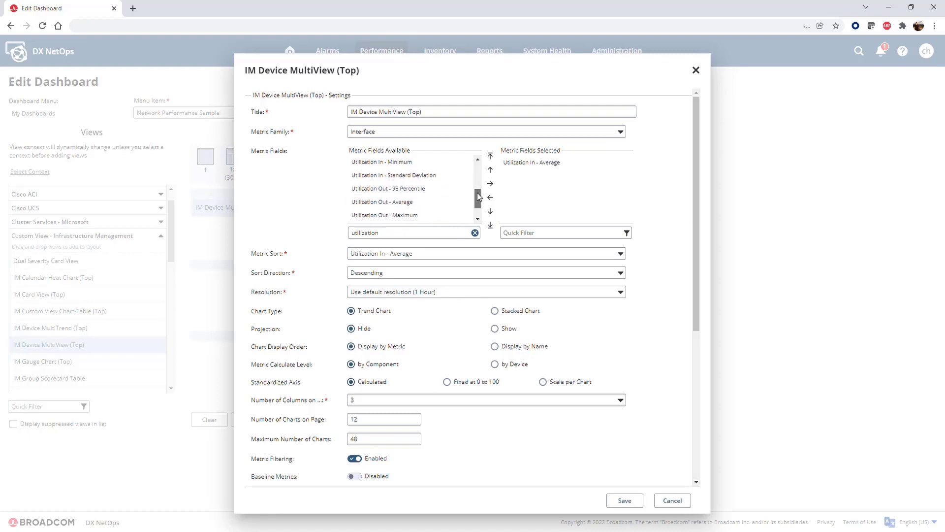
{"action": "left_click", "coordinate": [382, 196]}
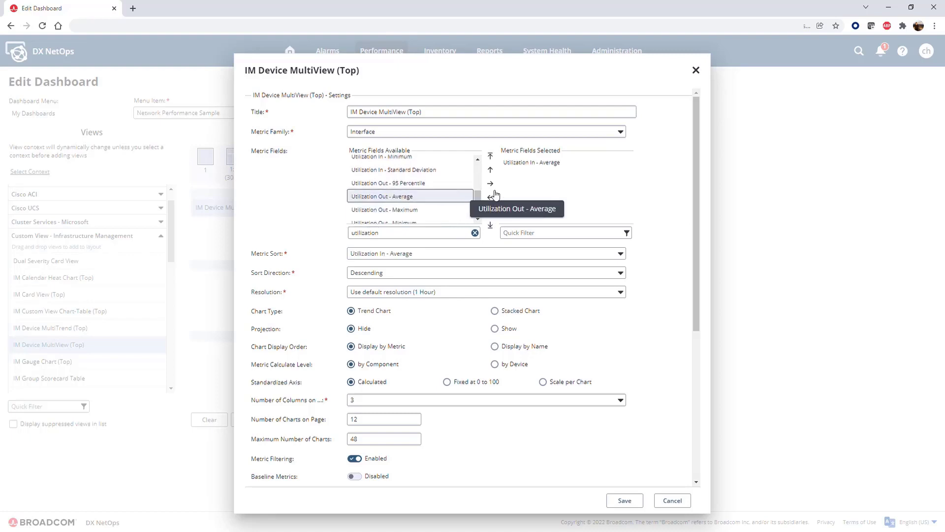
{"action": "left_click", "coordinate": [490, 183]}
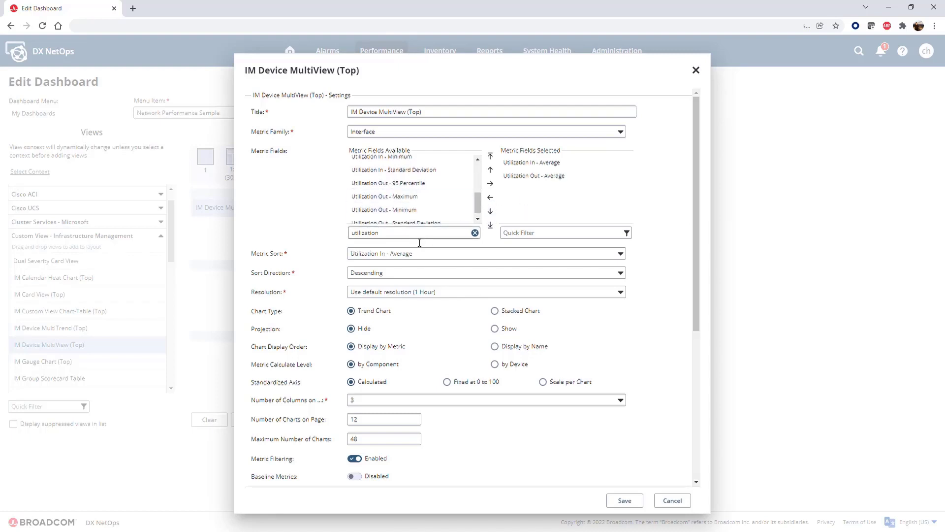
{"action": "type", "text": "avail"}
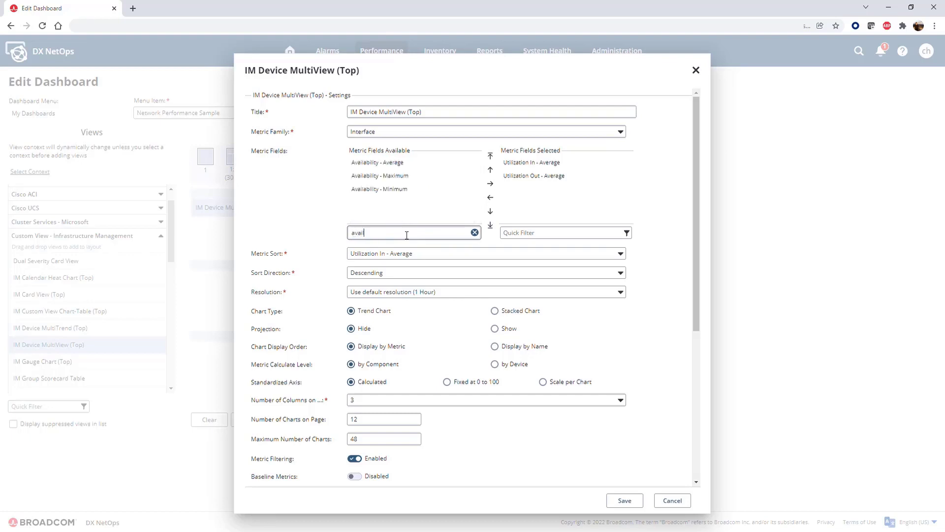
{"action": "left_click", "coordinate": [376, 161]}
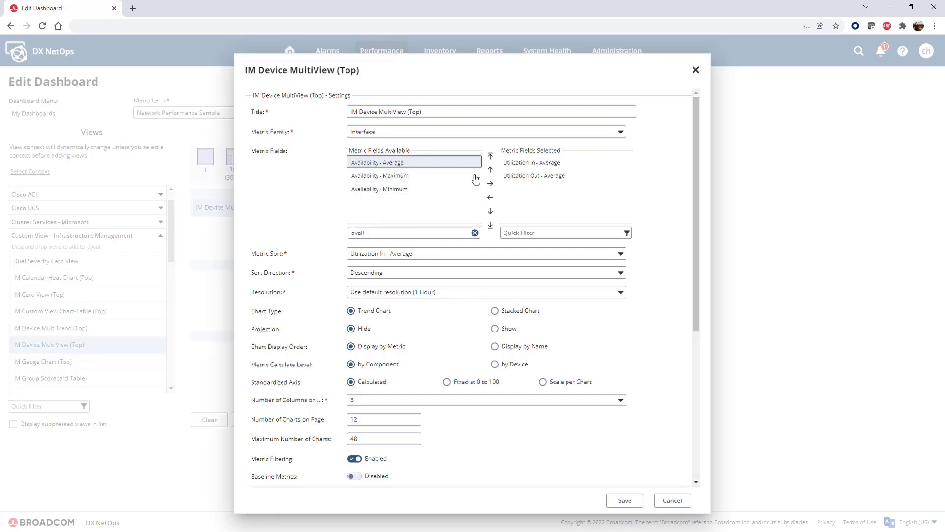
{"action": "left_click", "coordinate": [491, 183]}
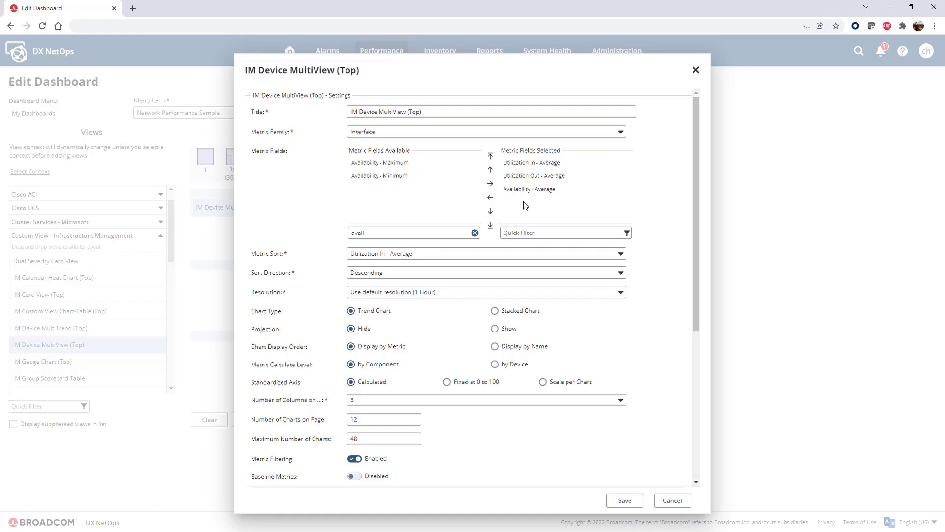
{"action": "mouse_move", "coordinate": [531, 222]}
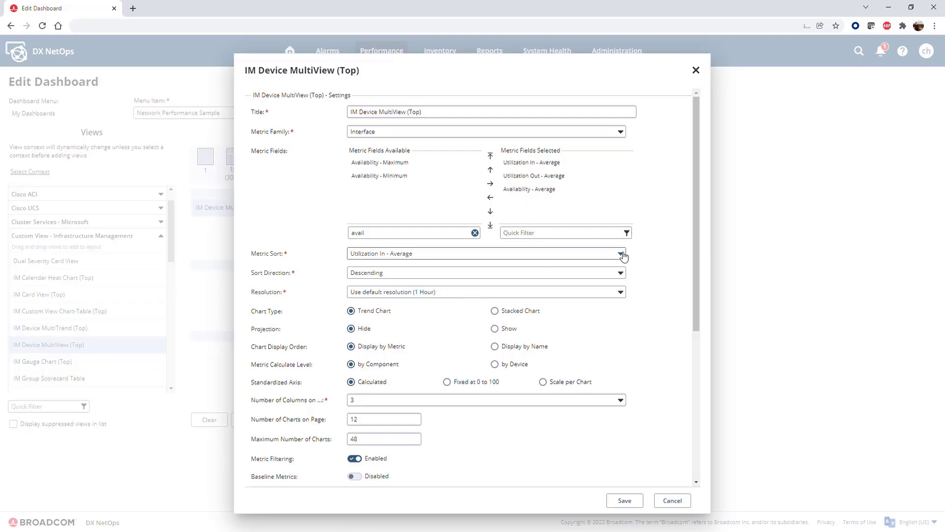
- Show the Metric Sort choices, now listing the three selected averages
{"action": "left_click", "coordinate": [620, 253]}
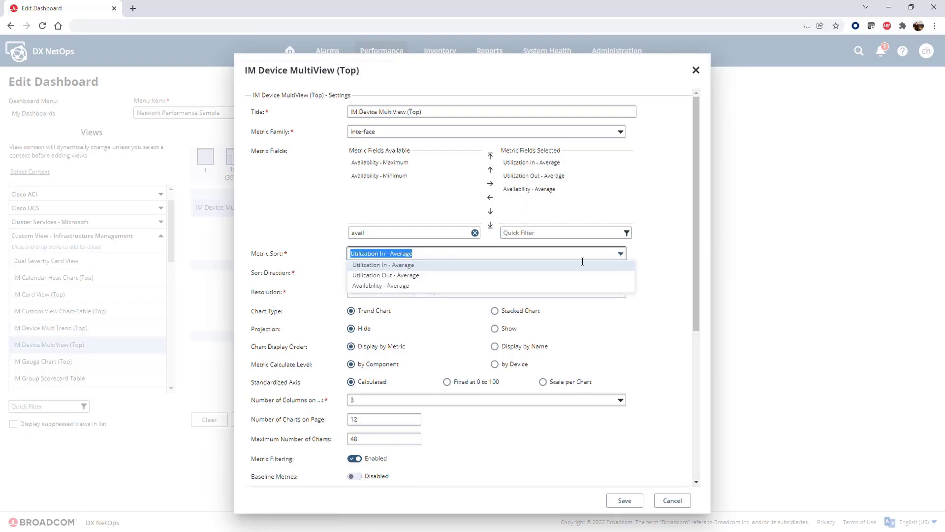